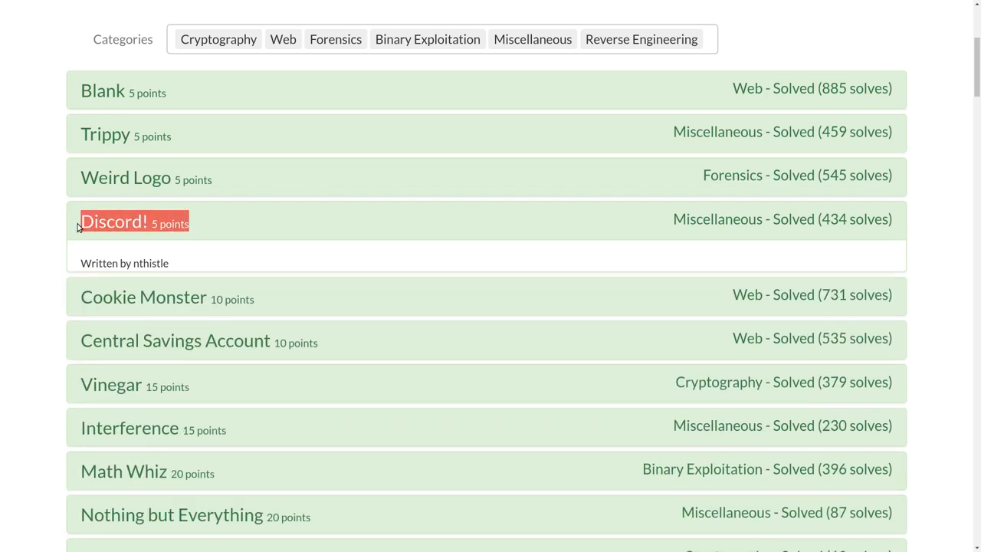
Expand the Discord! challenge and follow its discord.gg invite into the TJCTF Discord server.
left_click(114, 221)
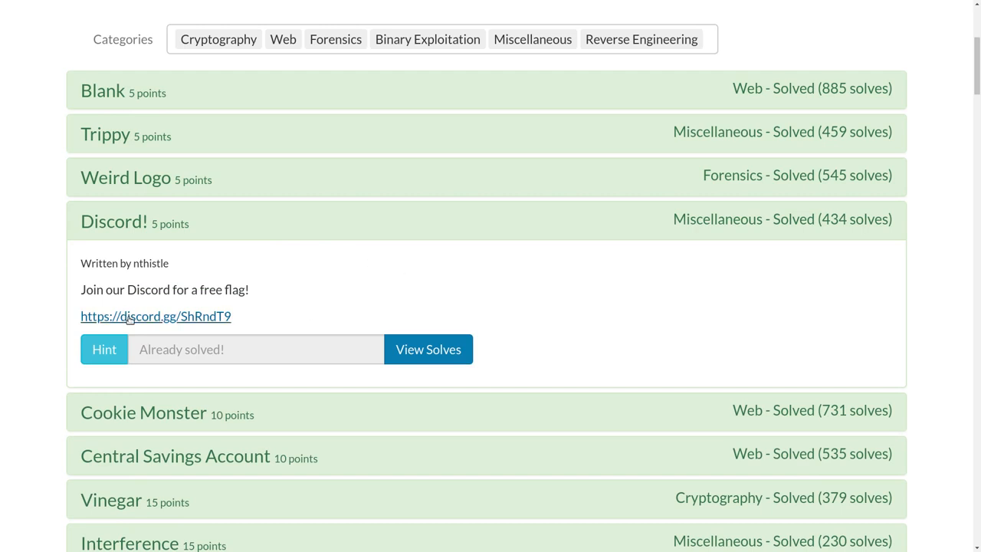
left_click_drag(80, 290, 197, 290)
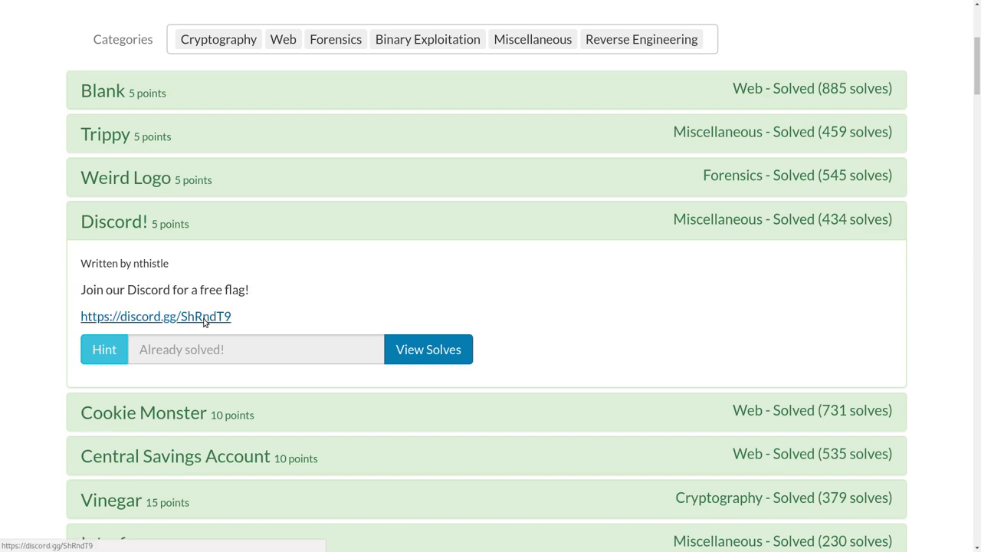
left_click(156, 316)
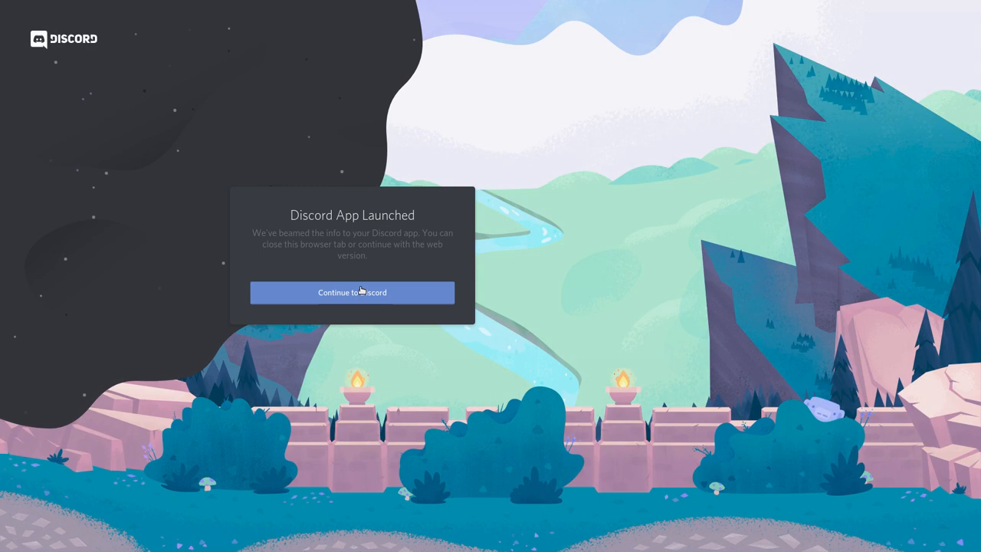
left_click(351, 291)
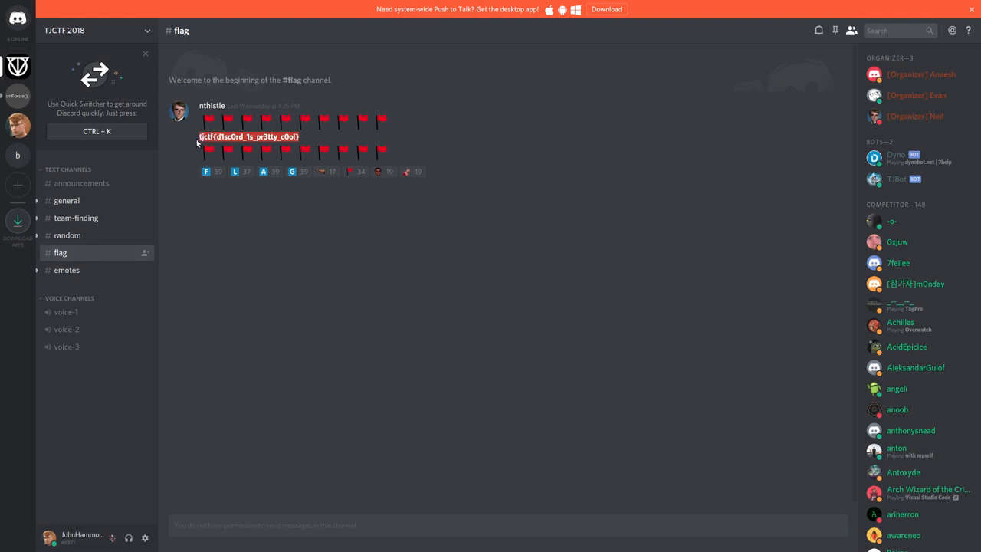
mouse_move(400, 322)
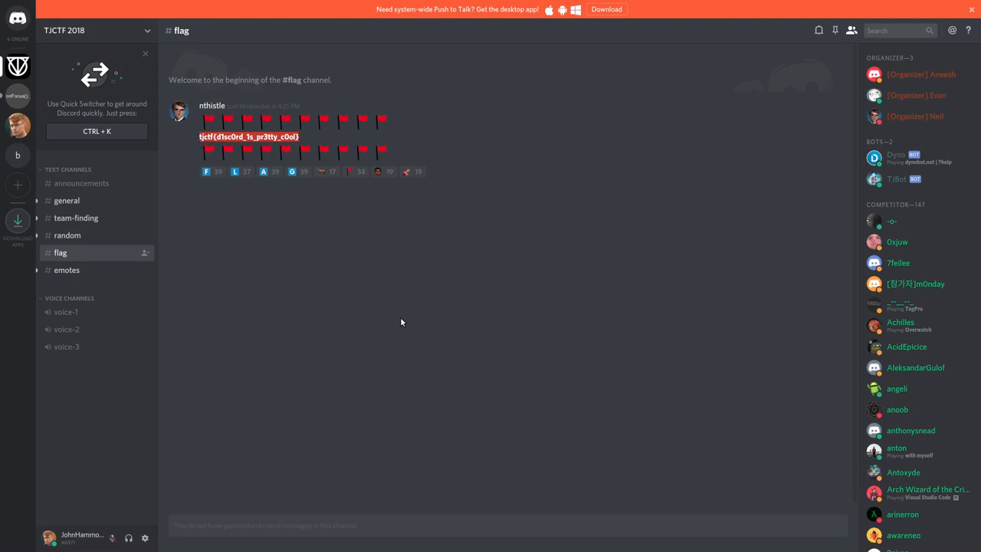
mouse_move(390, 312)
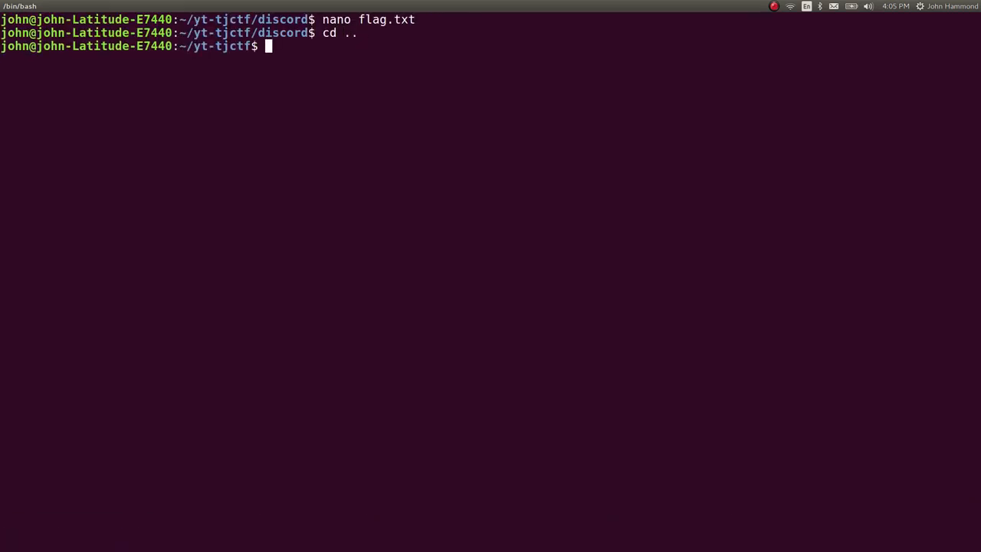
Rename the discord folder to discord_COMP using mv discord/{,_COMP}.
type("mv discord/")
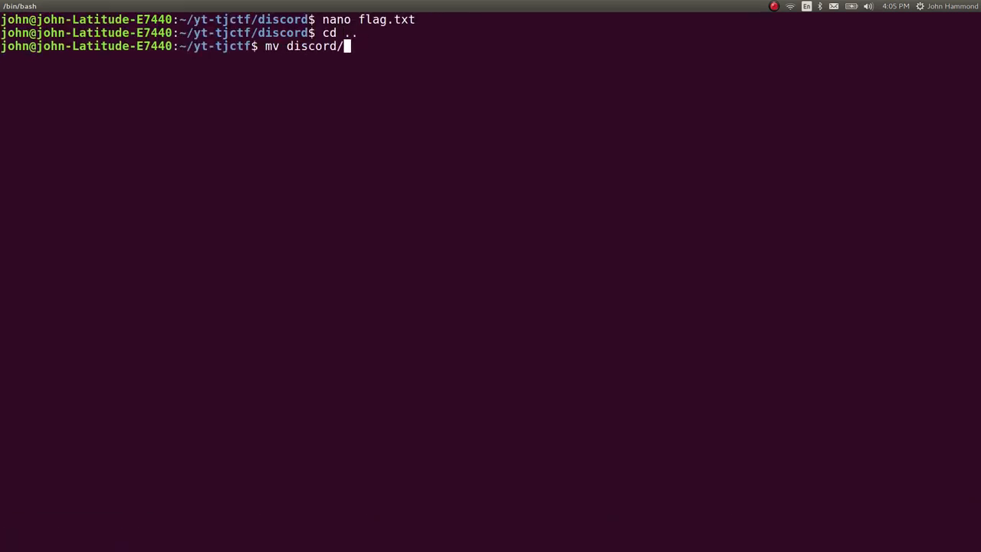
type("{,_COMP}")
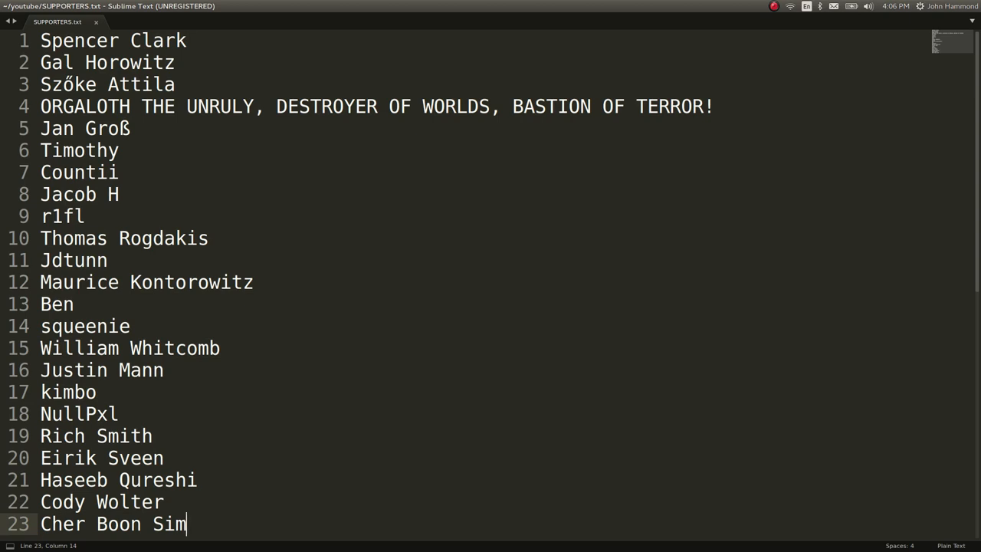
Add 'sdhcujdshdc plz sub' as line 23 of SUPPORTERS.txt and save it.
type("sdhcujdshdc plz sub")
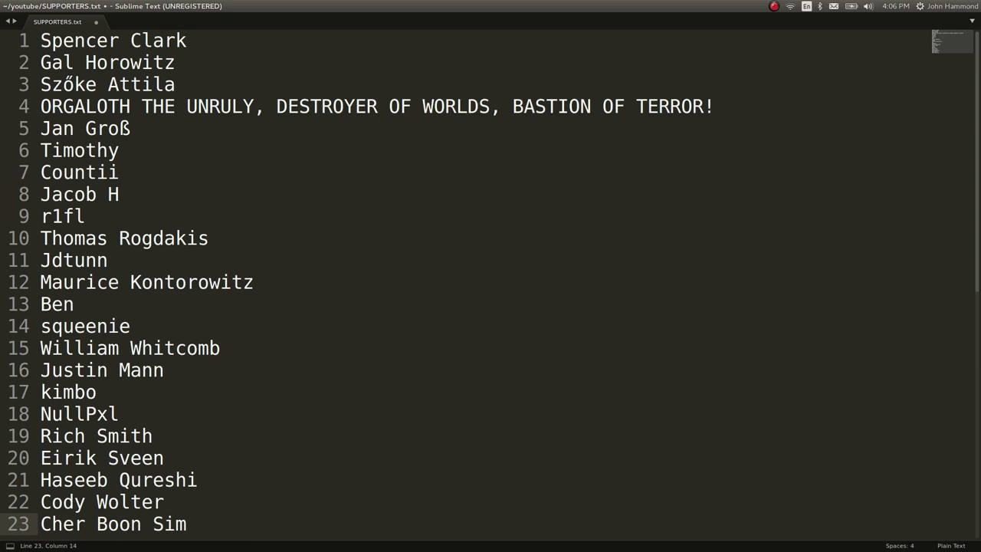
key("ctrl+s")
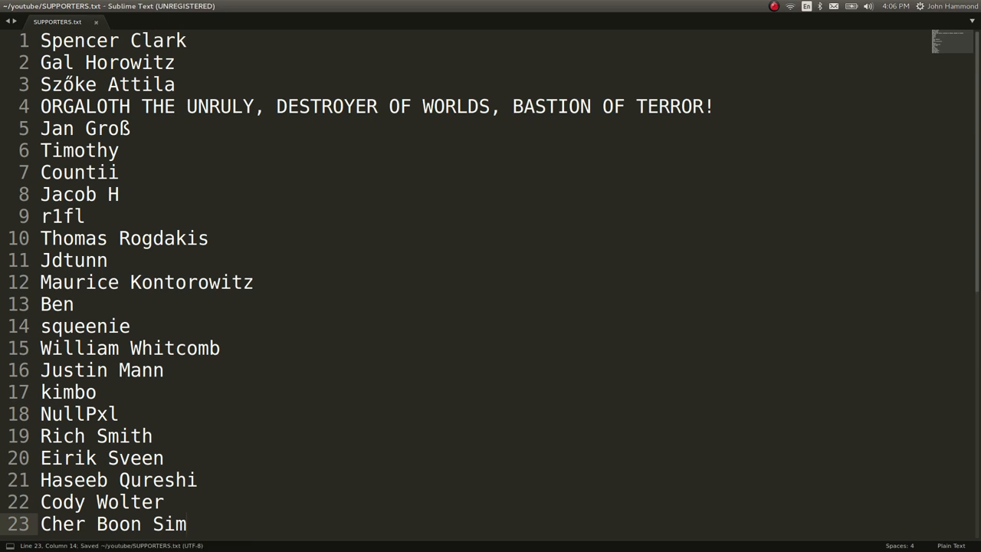